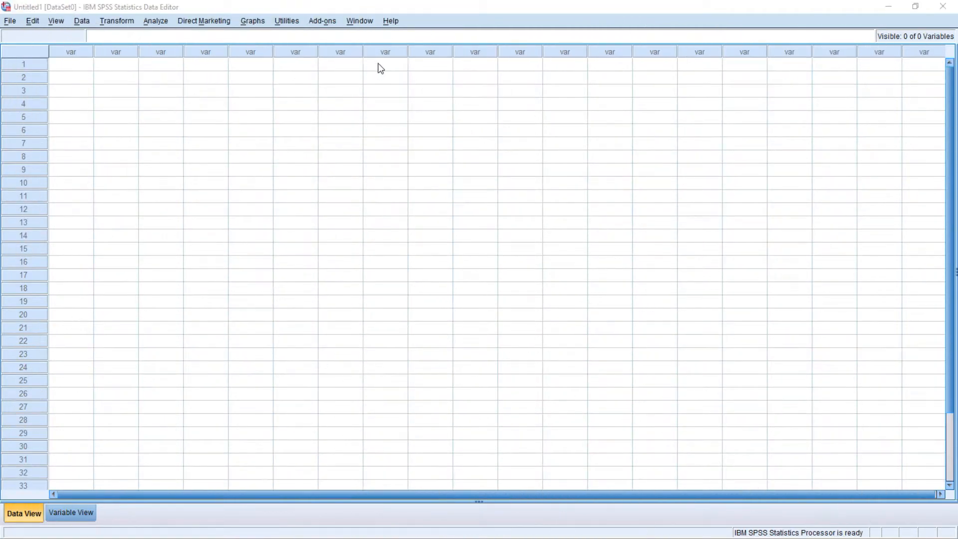
pyautogui.moveTo(403, 67)
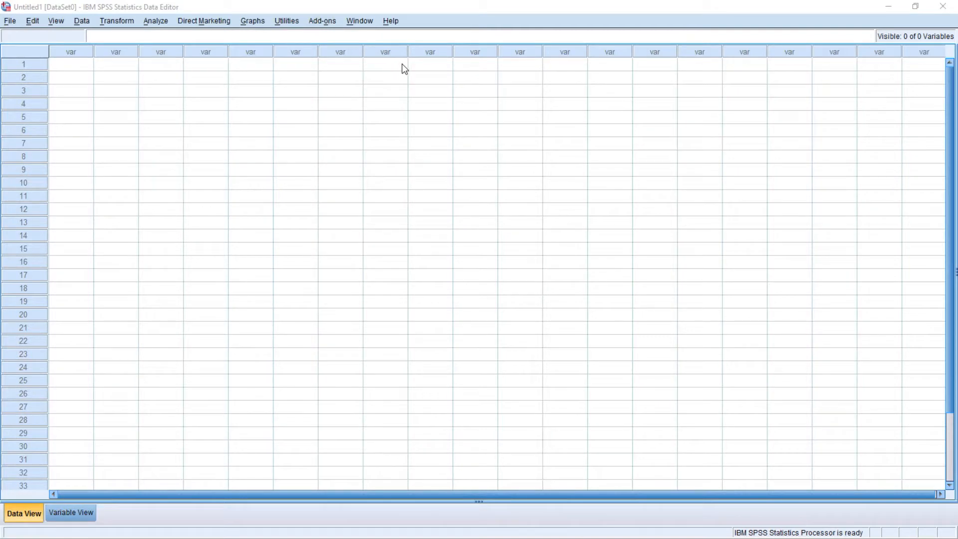
pyautogui.moveTo(423, 69)
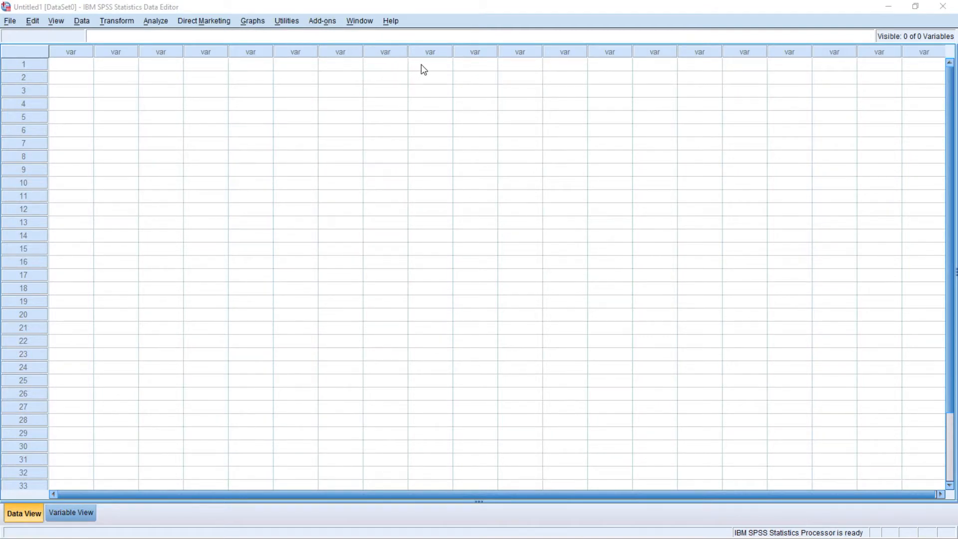
pyautogui.moveTo(444, 66)
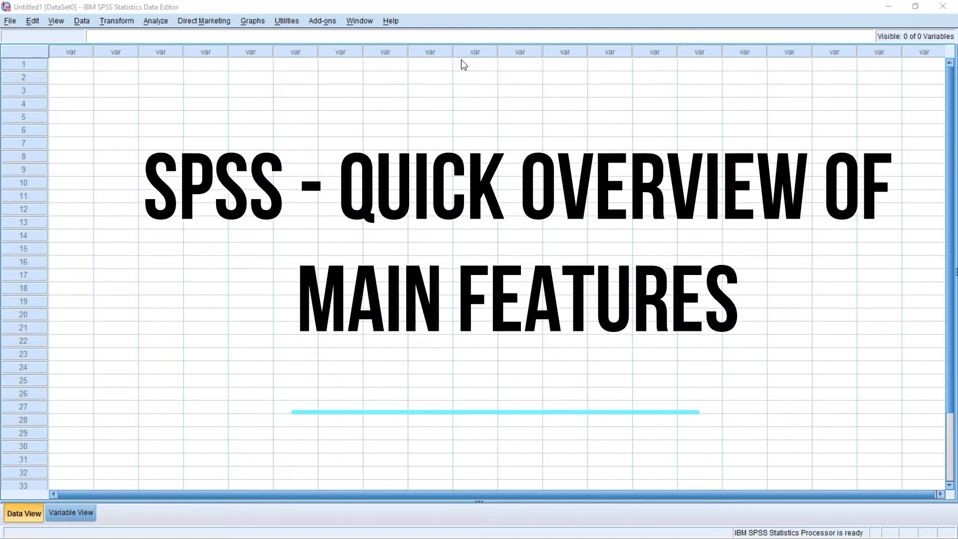
pyautogui.moveTo(494, 64)
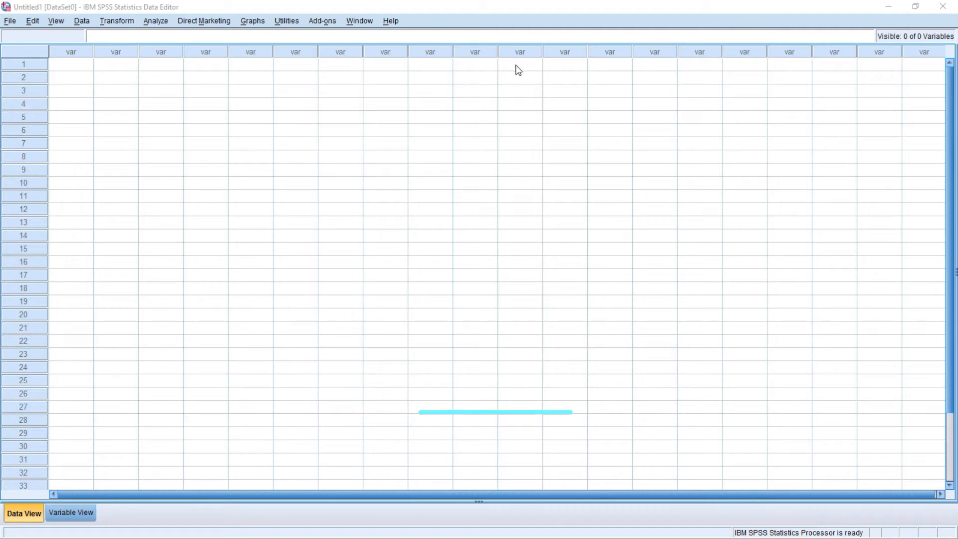
pyautogui.moveTo(548, 67)
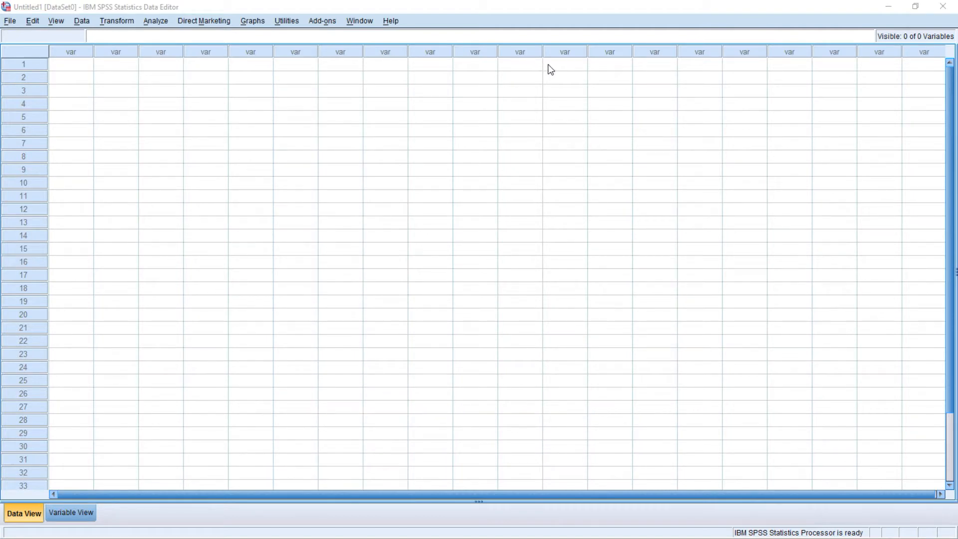
pyautogui.moveTo(574, 67)
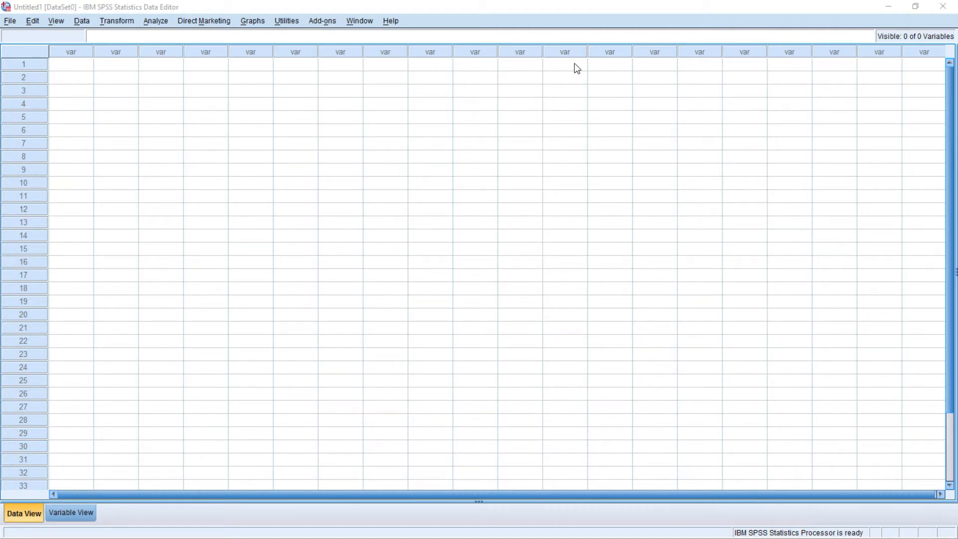
pyautogui.moveTo(600, 67)
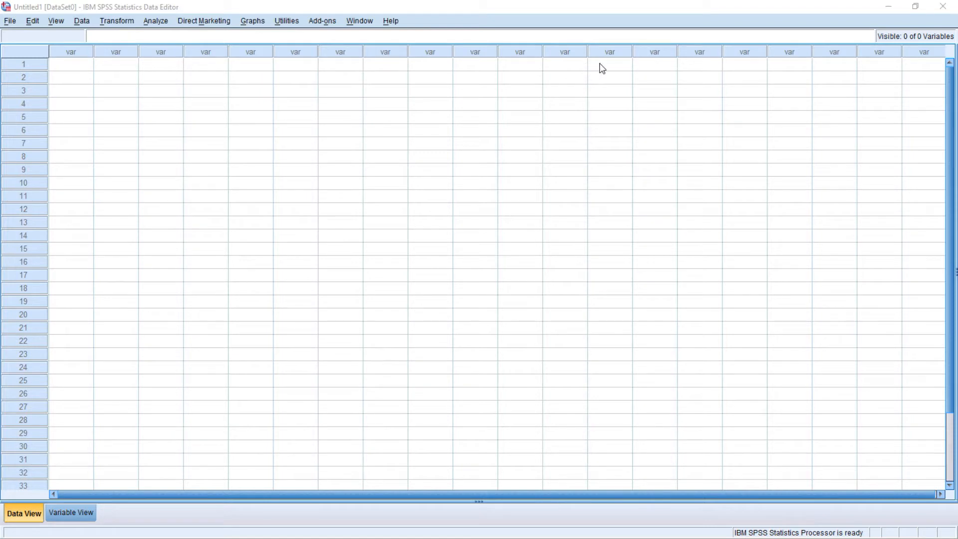
pyautogui.moveTo(615, 67)
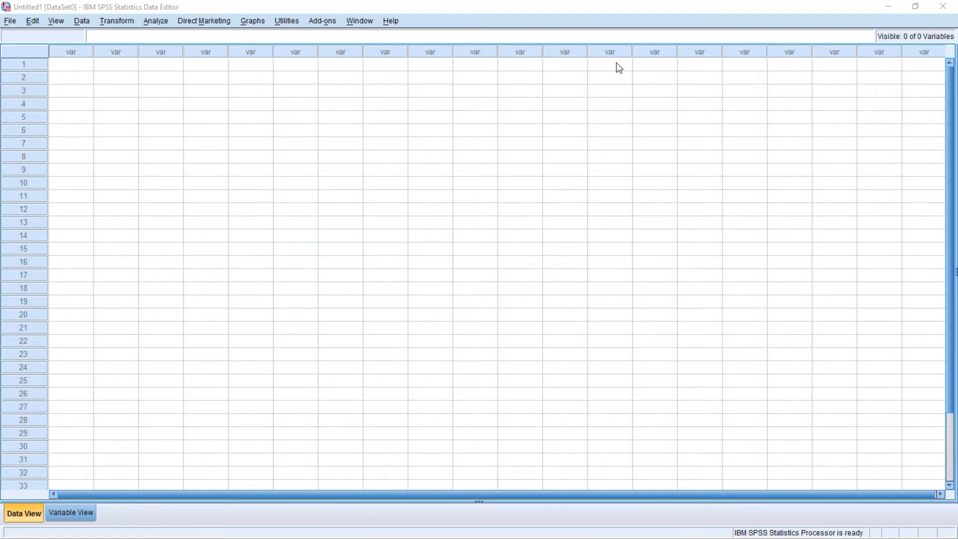
pyautogui.moveTo(514, 78)
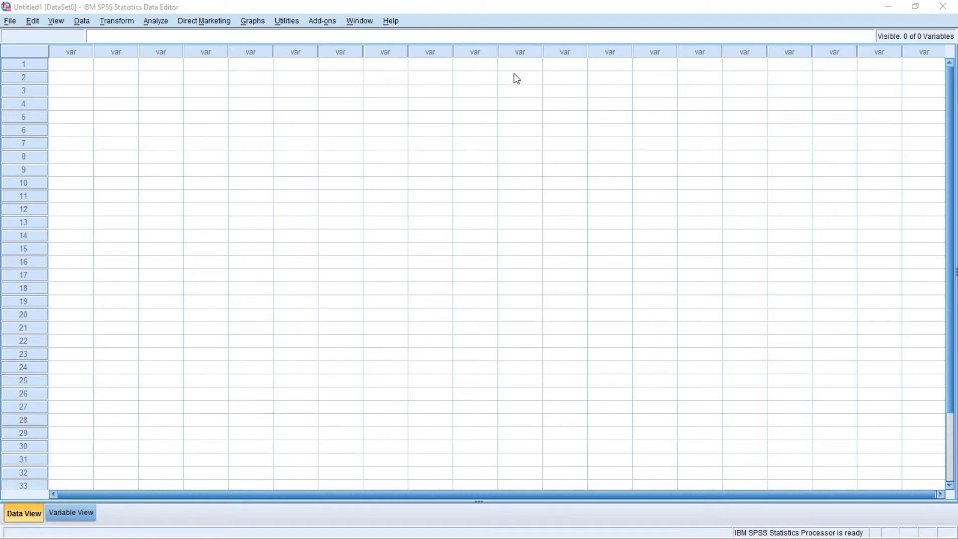
pyautogui.moveTo(348, 99)
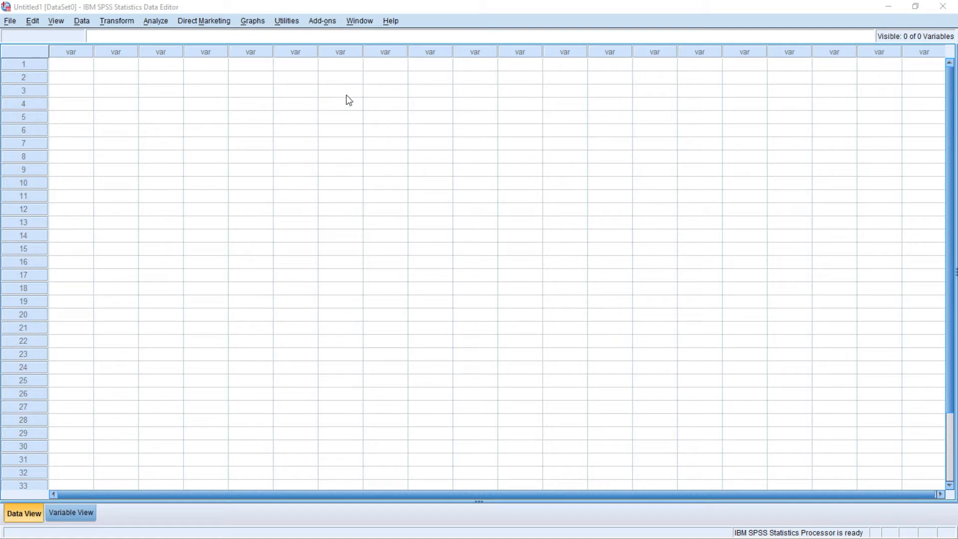
pyautogui.moveTo(100, 54)
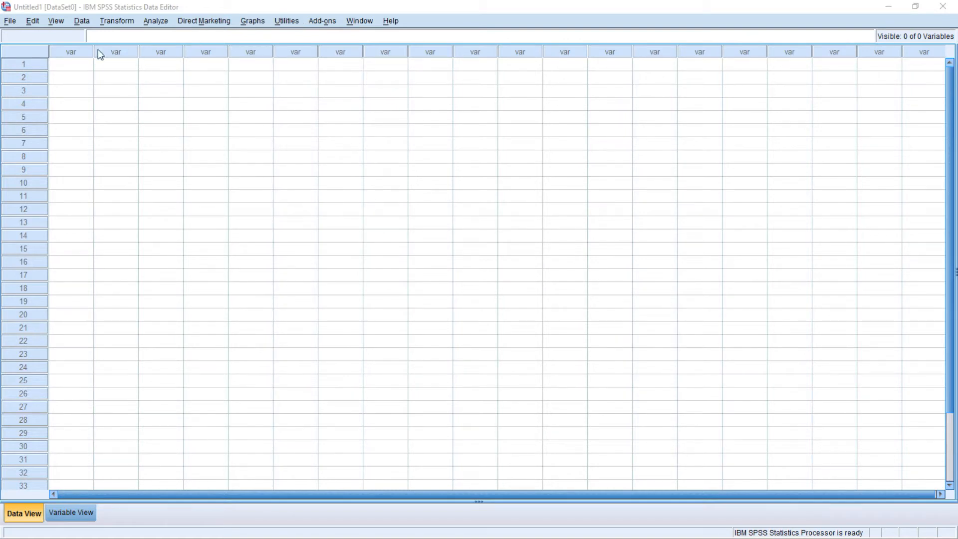
# Select the first three variable columns, a whole case row and the first data cell in Data View
pyautogui.click(70, 51)
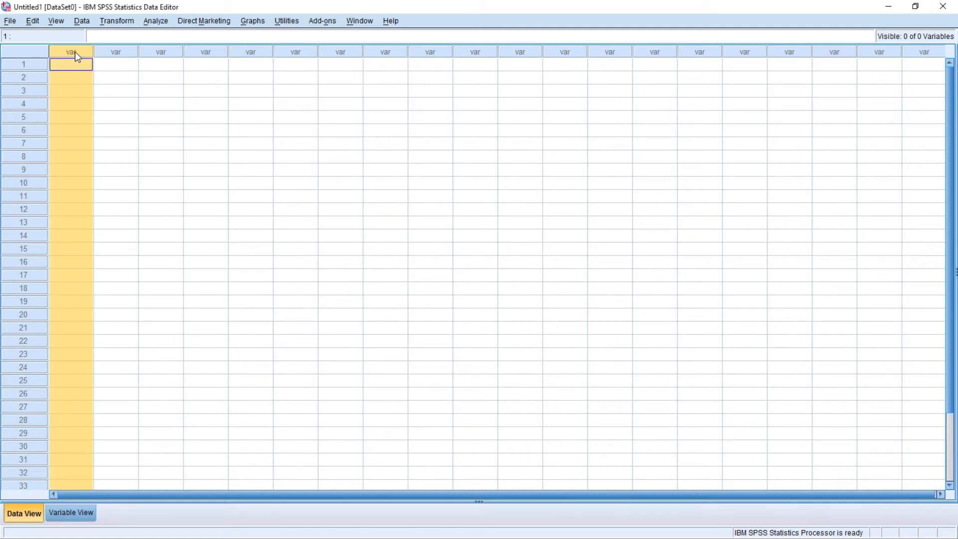
pyautogui.moveTo(111, 60)
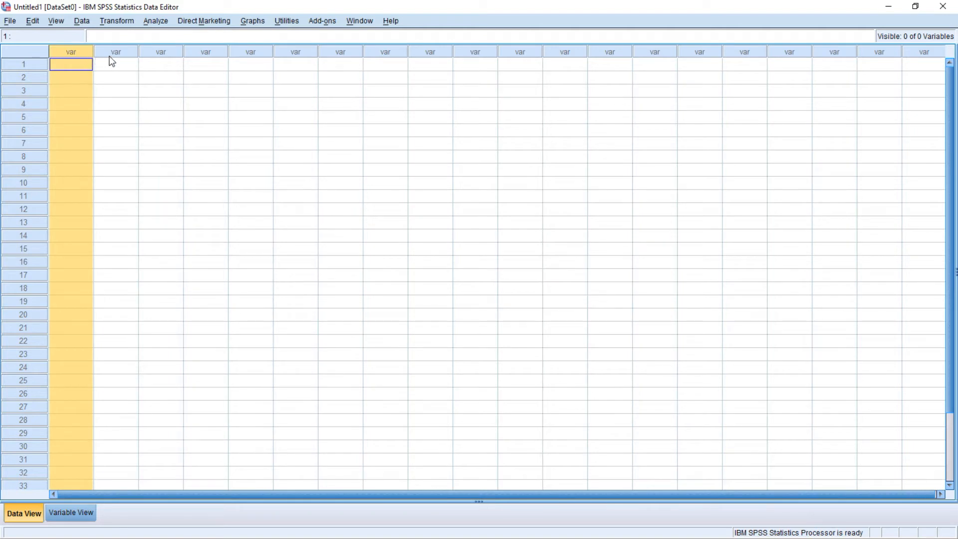
pyautogui.click(116, 64)
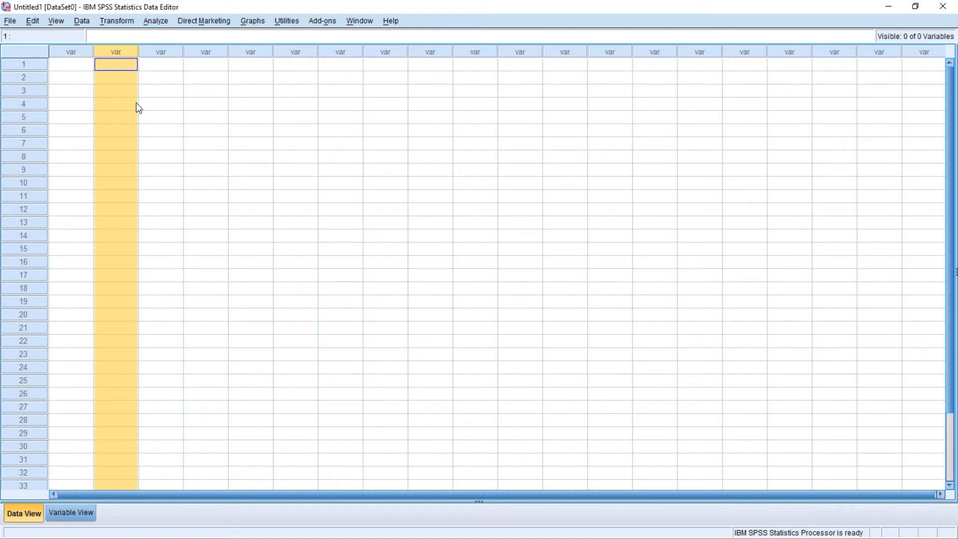
pyautogui.moveTo(168, 66)
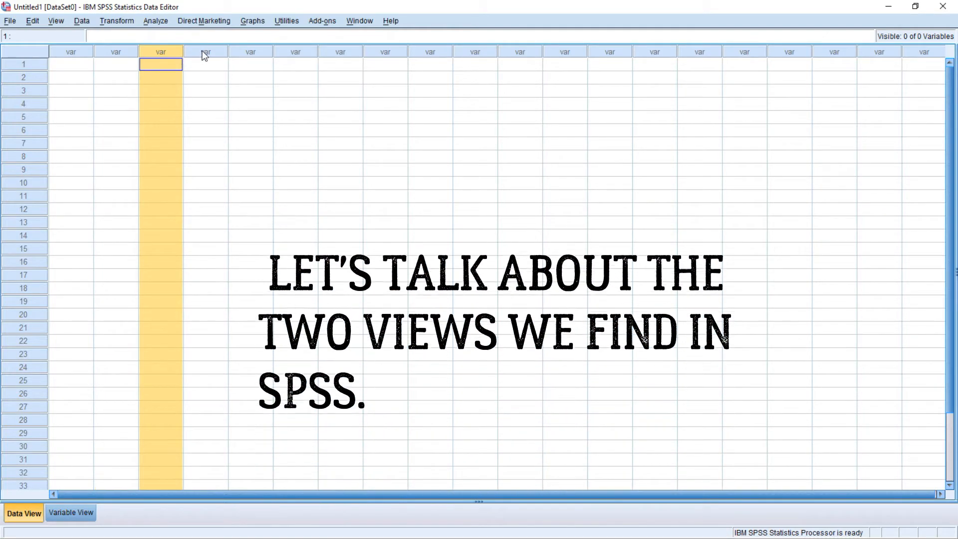
pyautogui.click(206, 51)
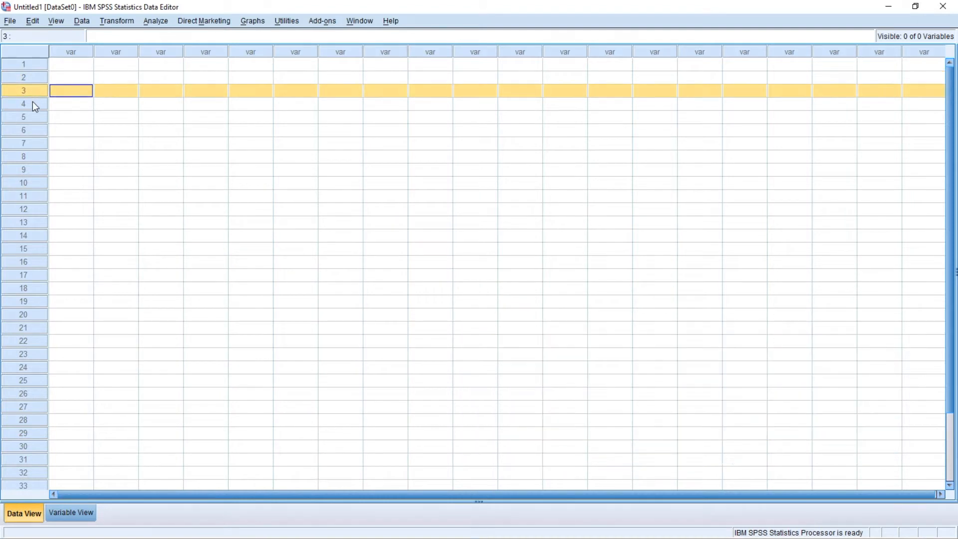
pyautogui.click(71, 103)
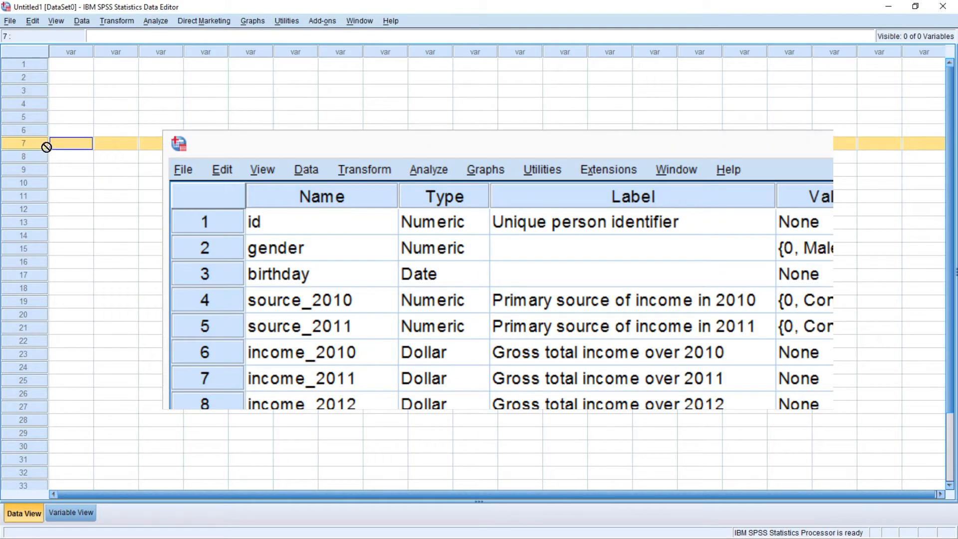
pyautogui.moveTo(61, 150)
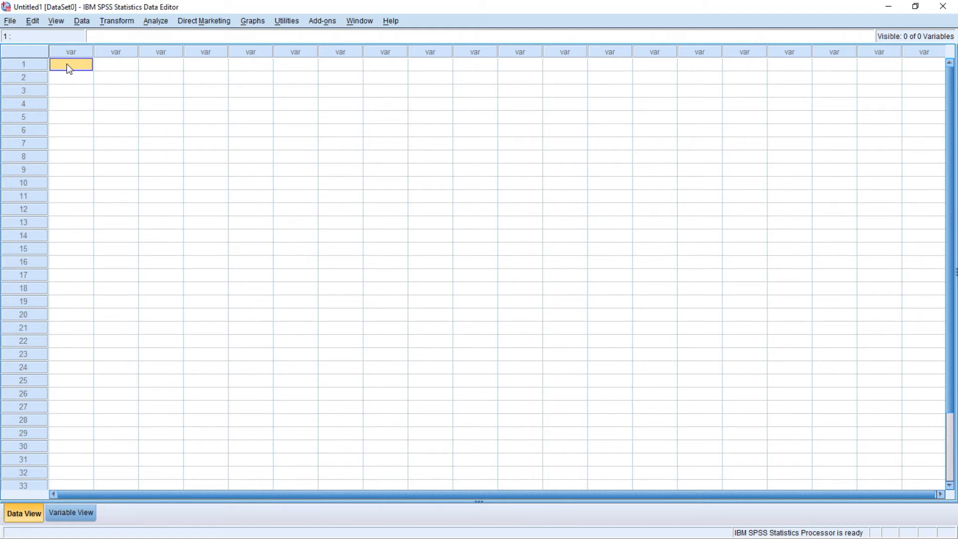
pyautogui.click(436, 213)
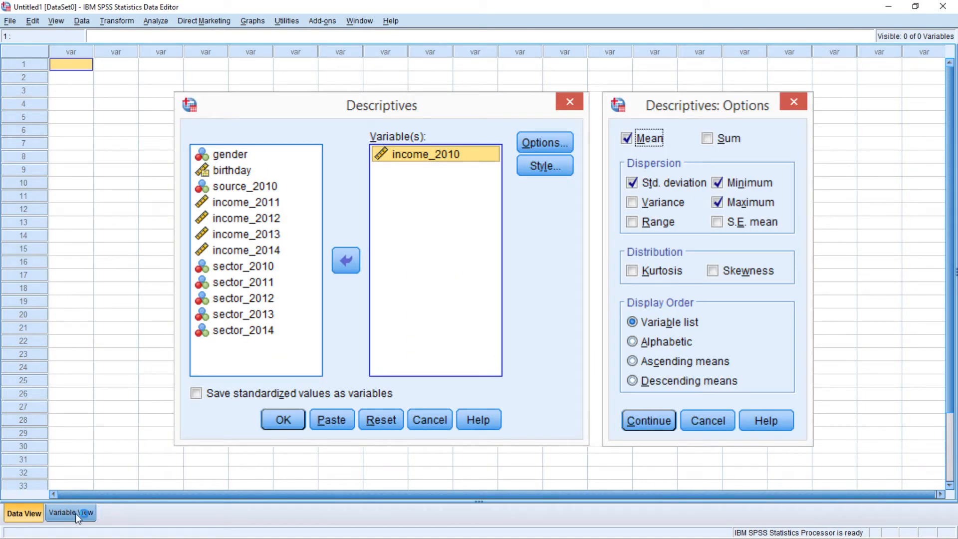
# Switch to Variable View and highlight the Type, Width, Decimals, Values and Missing columns
pyautogui.click(70, 513)
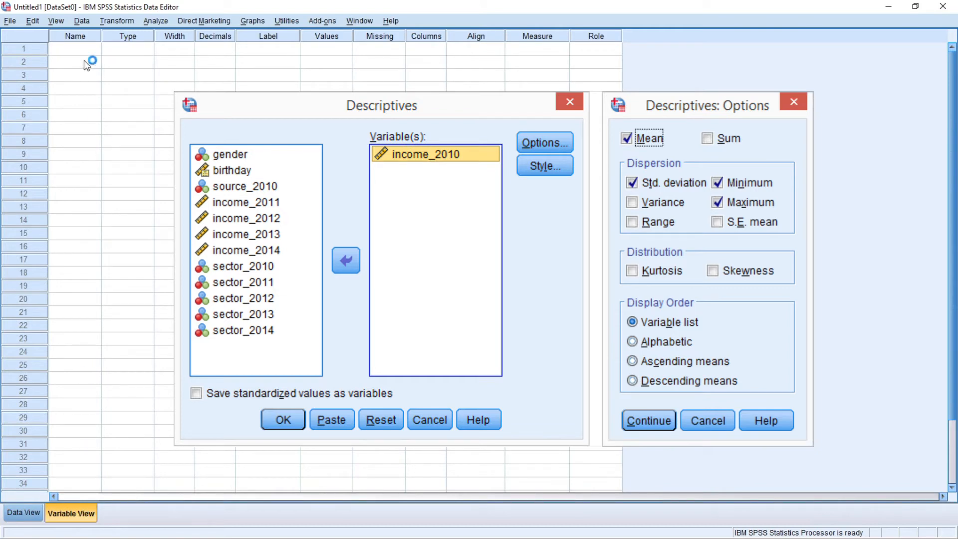
pyautogui.moveTo(83, 40)
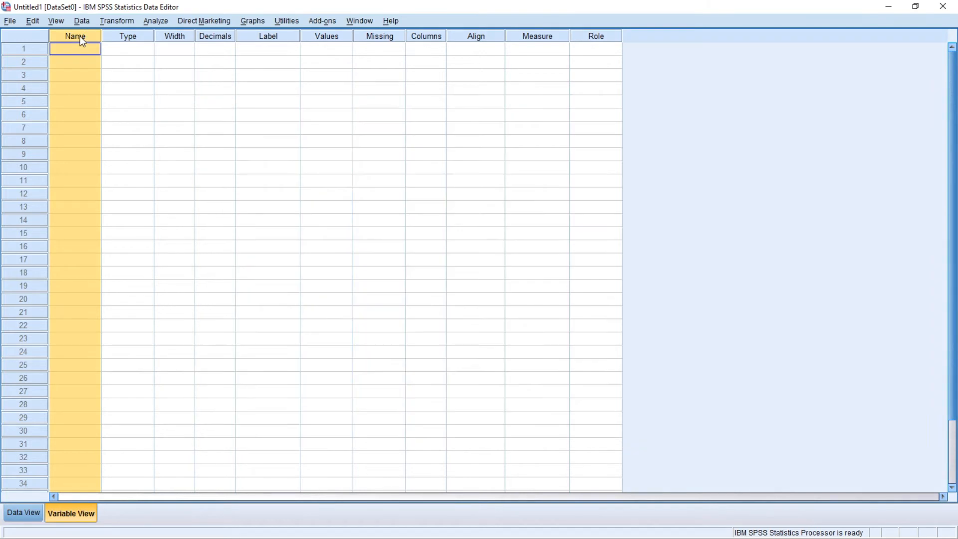
pyautogui.click(127, 48)
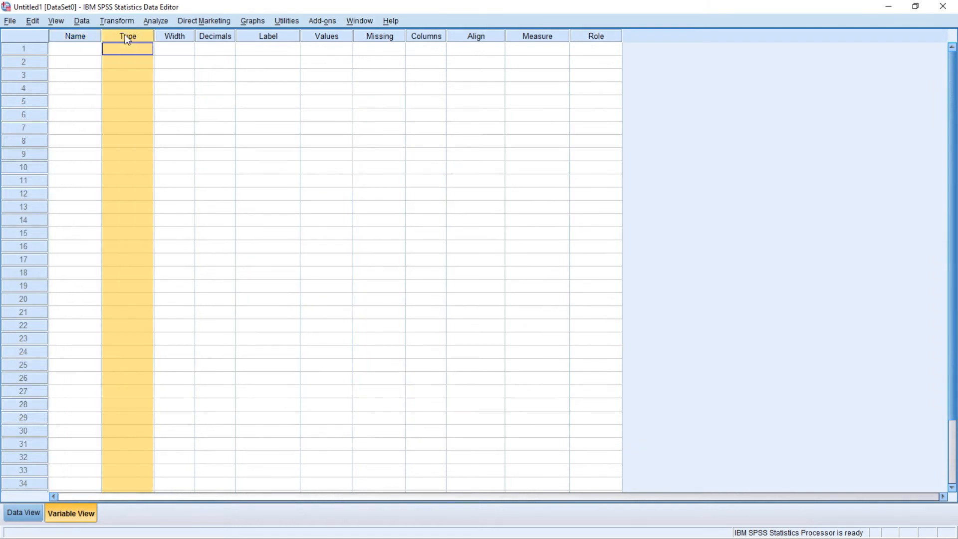
pyautogui.moveTo(173, 39)
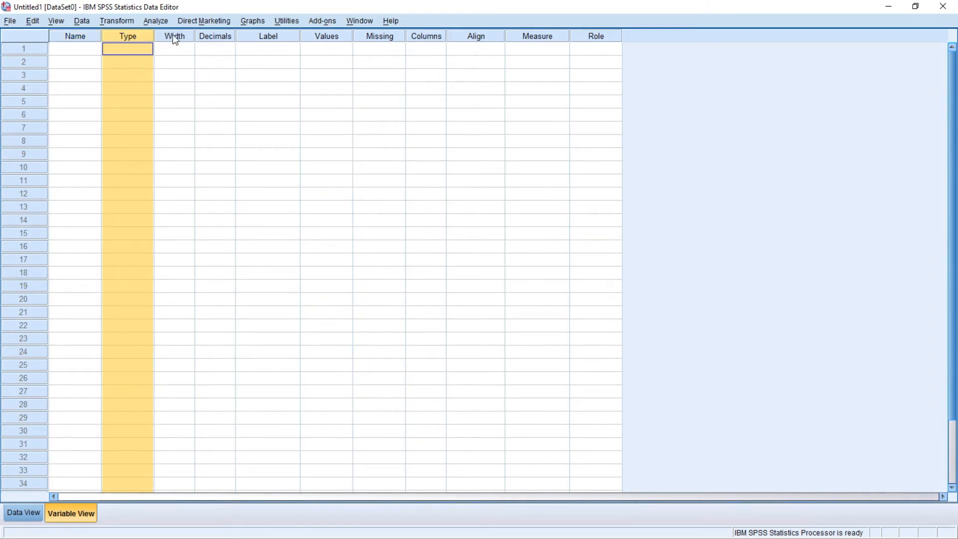
pyautogui.click(174, 48)
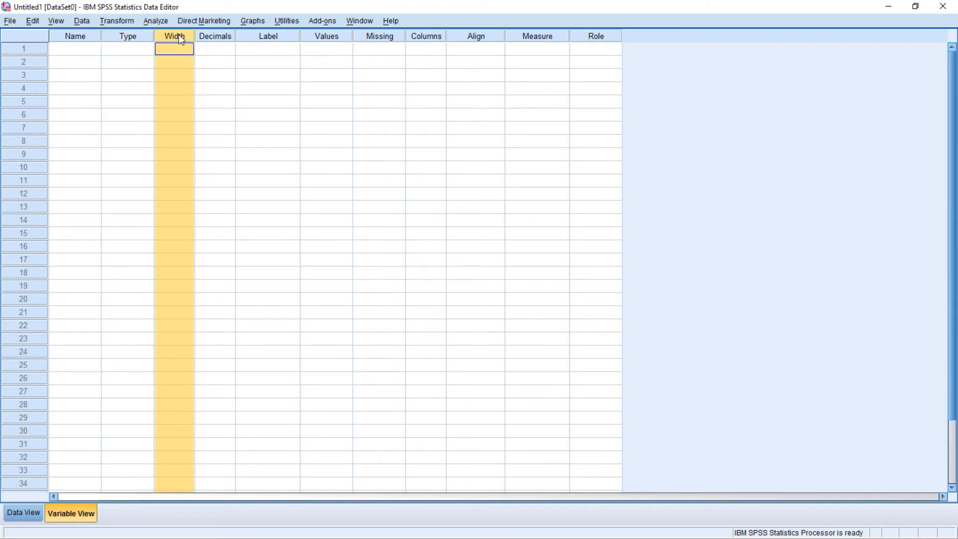
pyautogui.moveTo(219, 42)
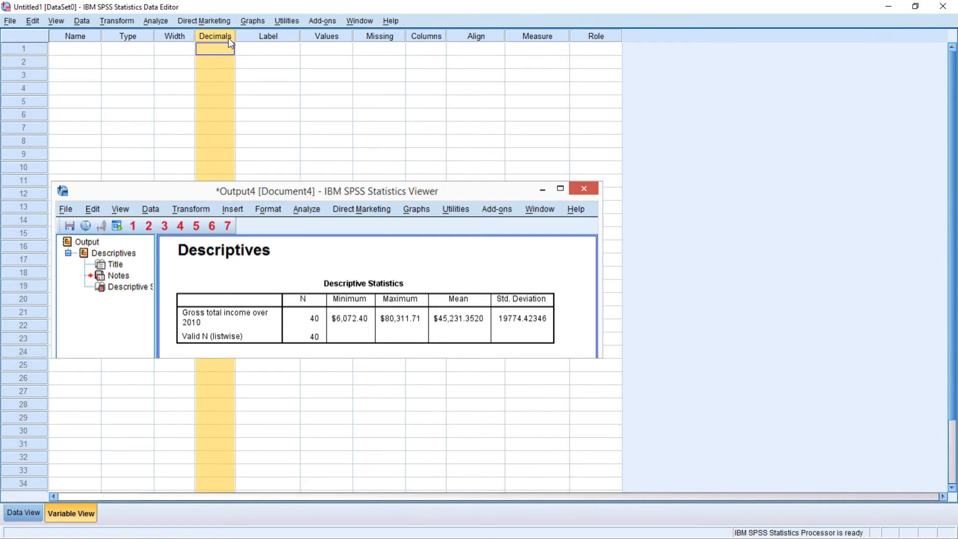
pyautogui.click(267, 36)
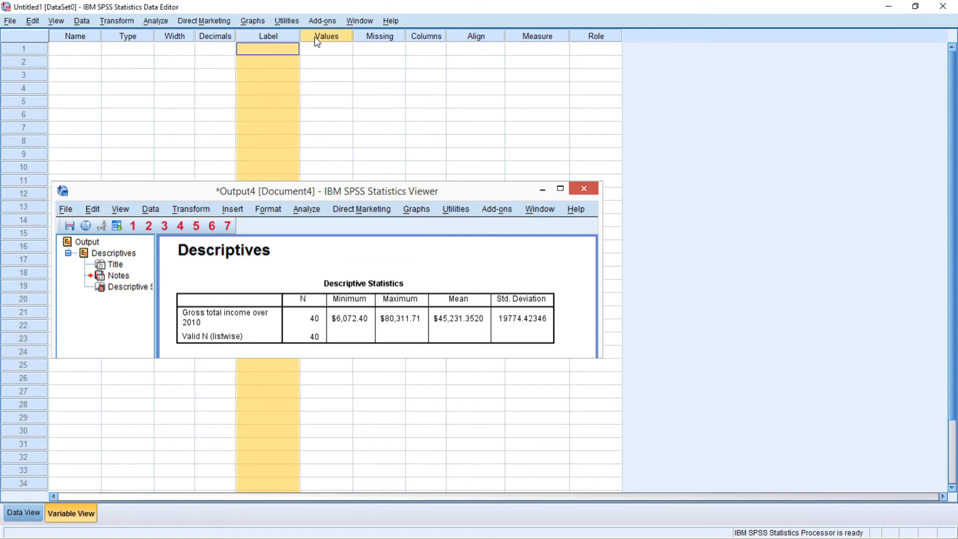
pyautogui.click(327, 48)
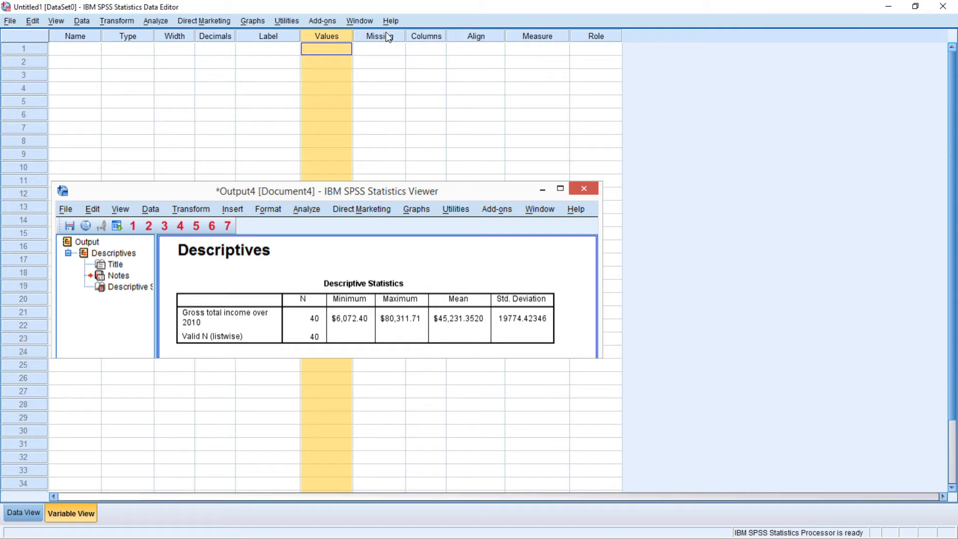
pyautogui.click(379, 36)
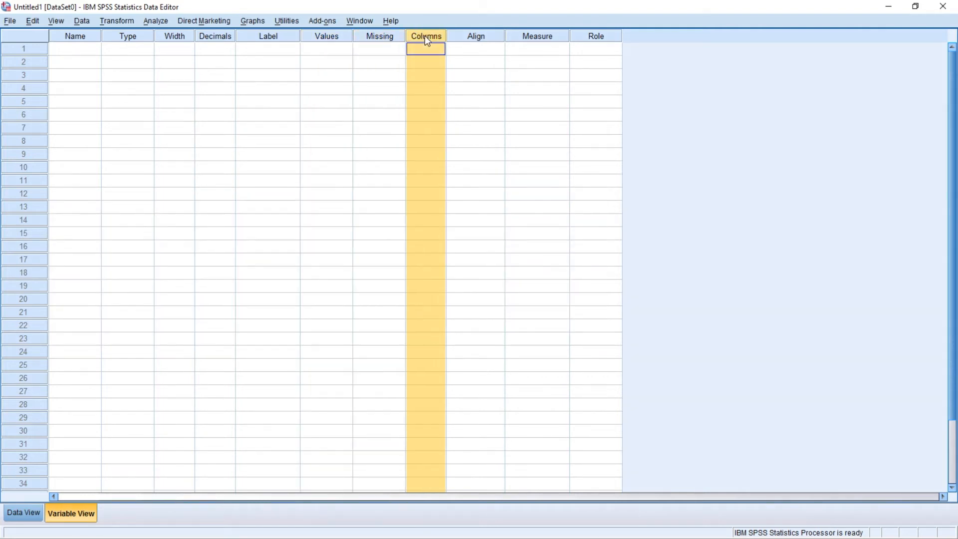
# Highlight the Align, Measure and Role property columns
pyautogui.click(475, 48)
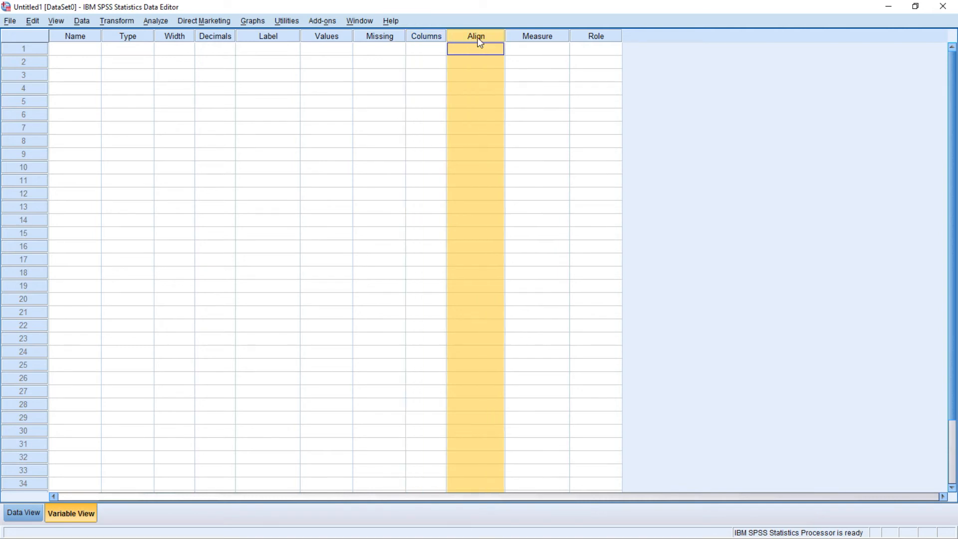
pyautogui.click(537, 36)
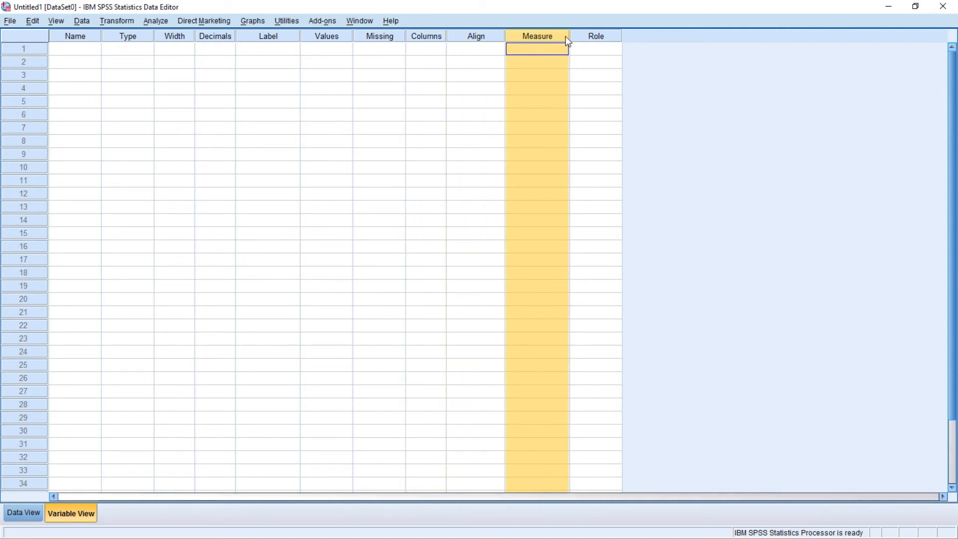
pyautogui.click(594, 48)
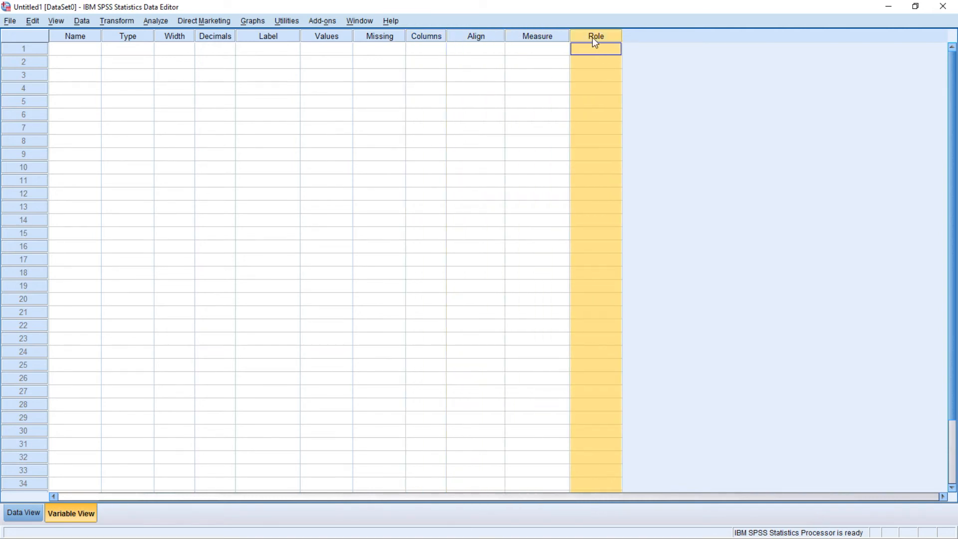
# Give the new row-1 variable VAR00001 the Input role and review its measure and type settings
pyautogui.click(615, 48)
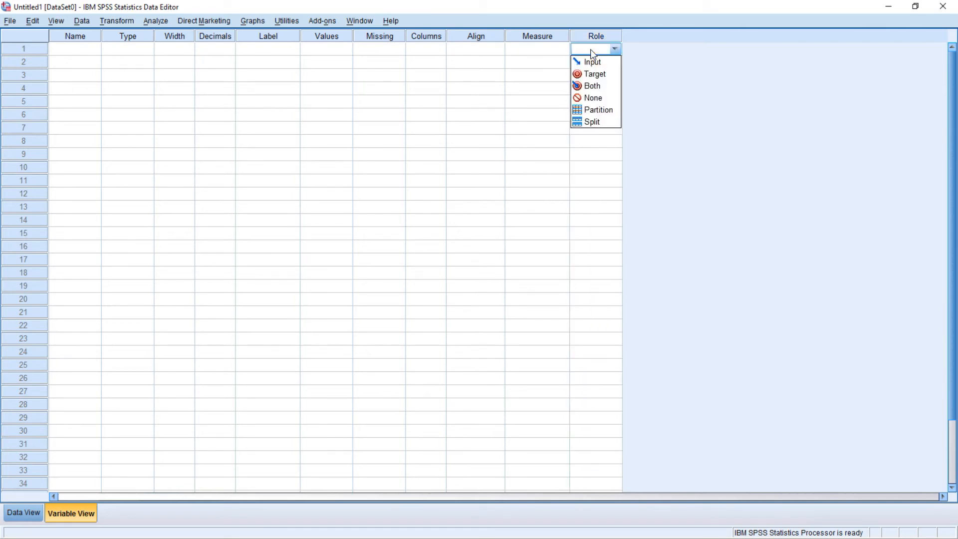
pyautogui.moveTo(592, 62)
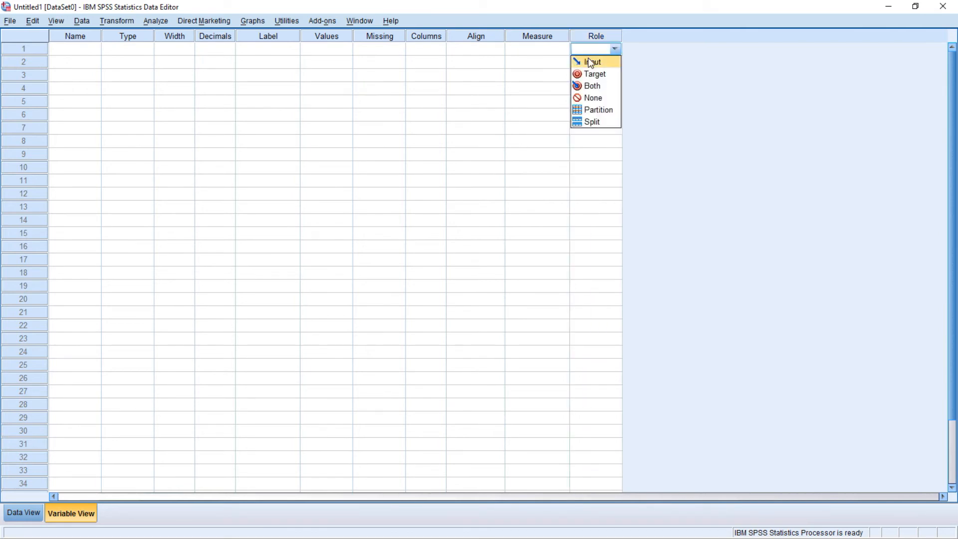
pyautogui.click(592, 62)
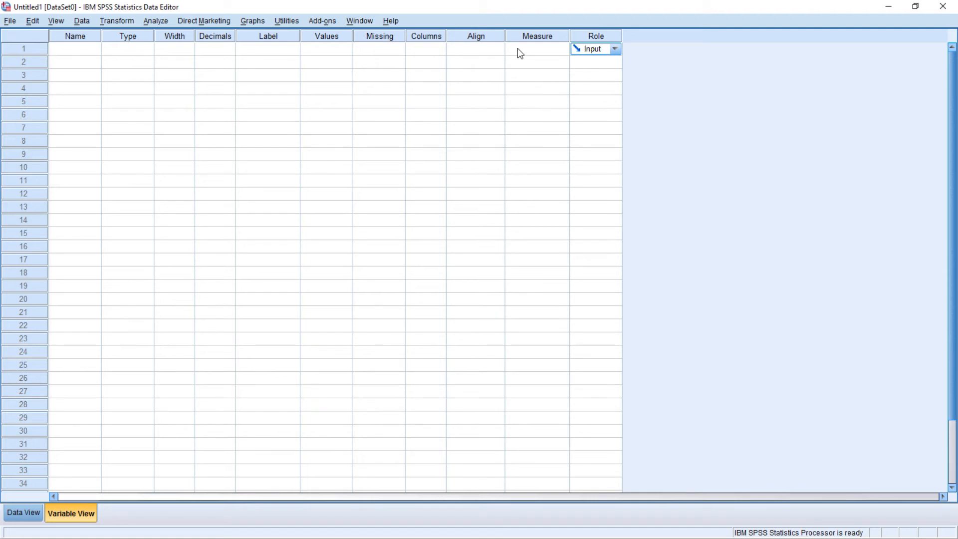
pyautogui.click(560, 48)
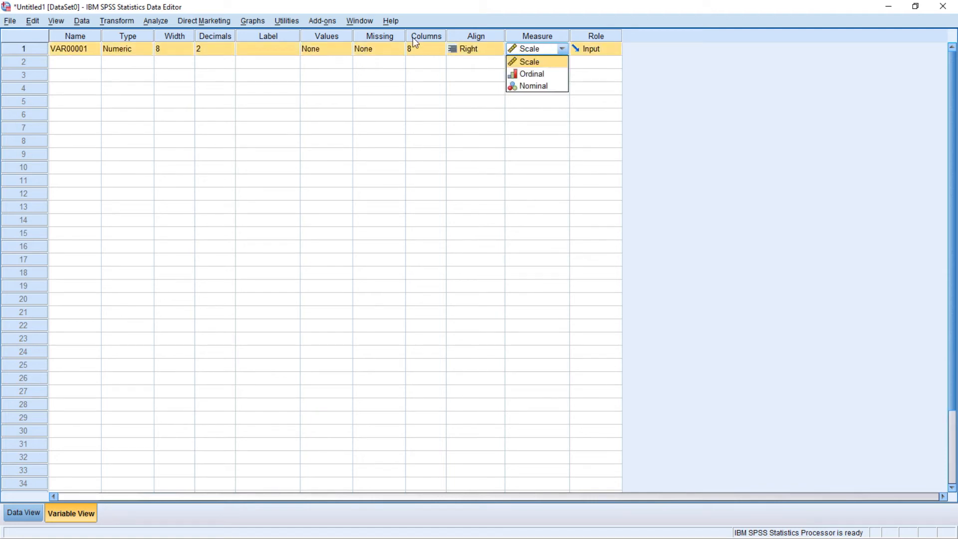
pyautogui.moveTo(89, 50)
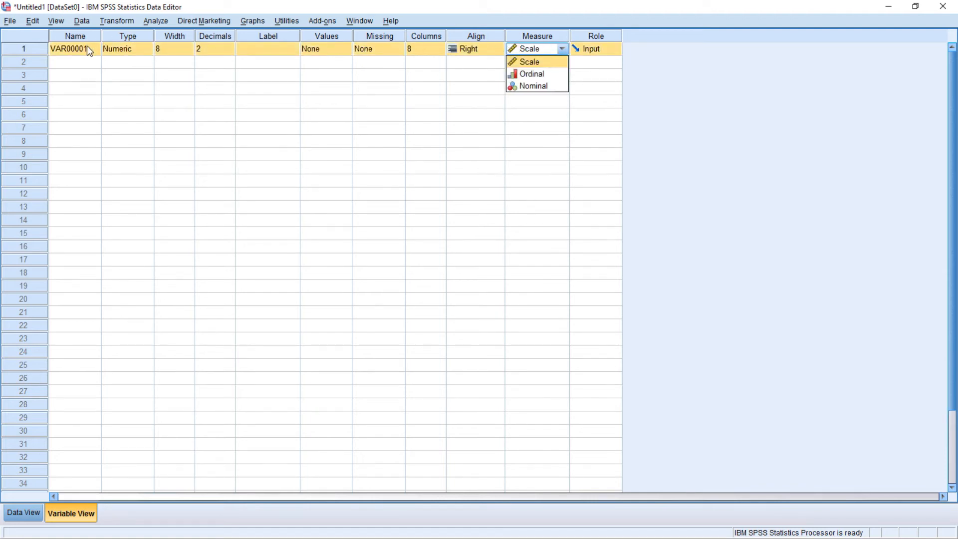
pyautogui.click(528, 62)
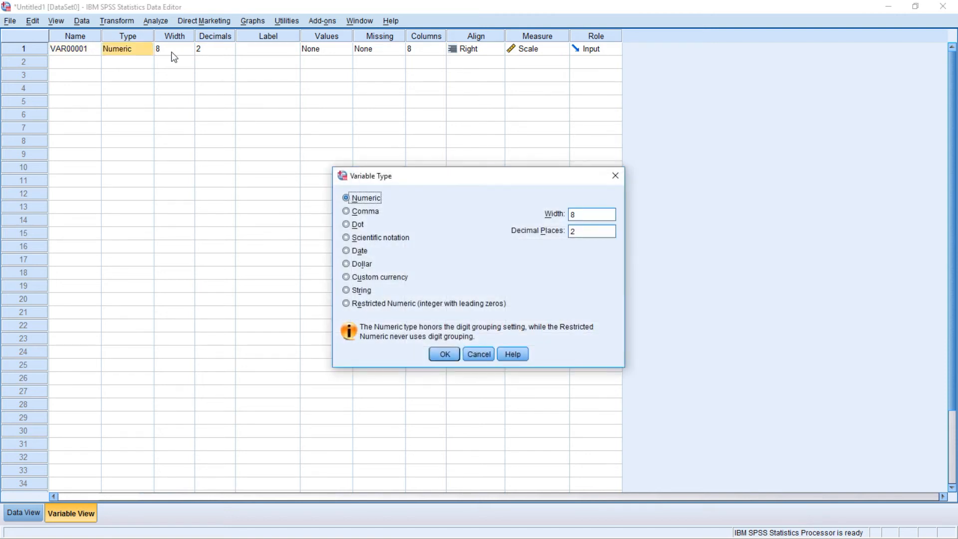
pyautogui.moveTo(377, 249)
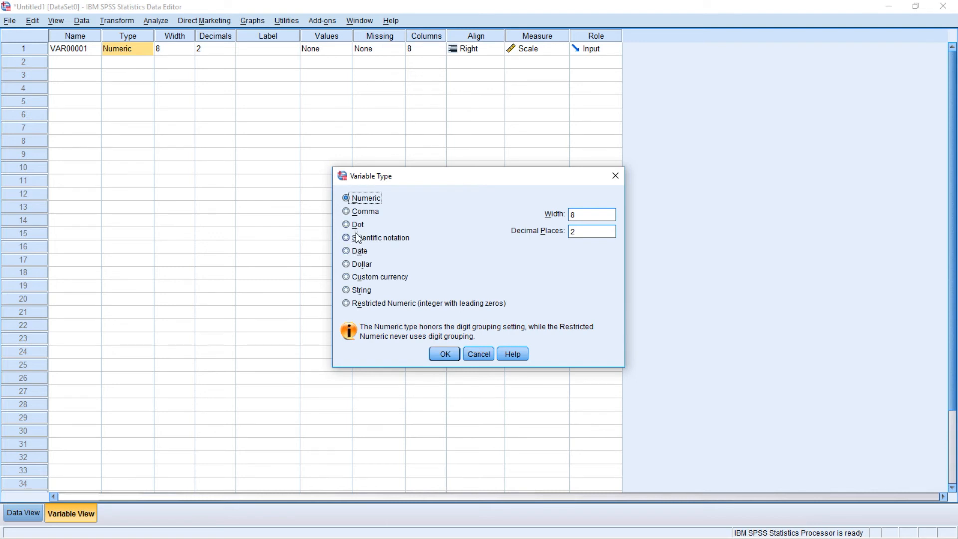
pyautogui.moveTo(347, 291)
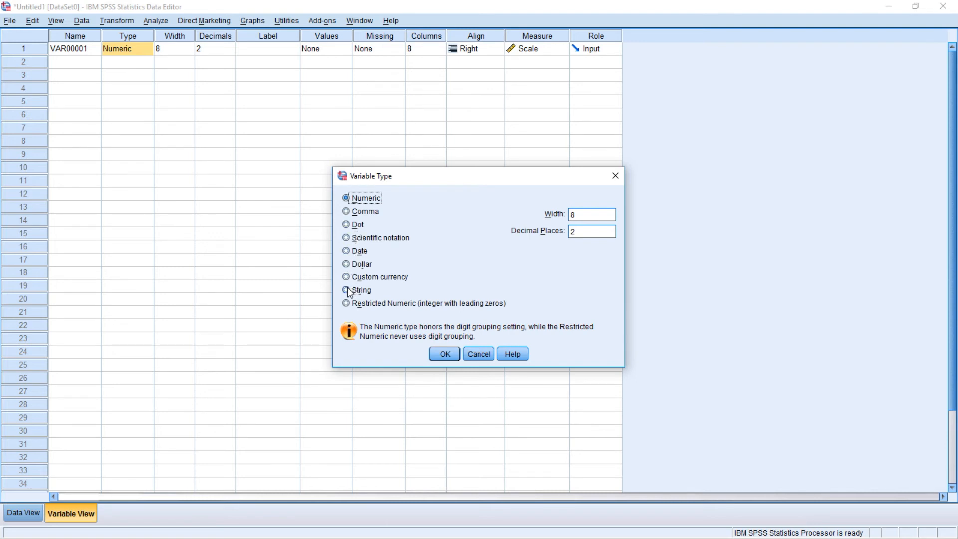
# Change VAR00001 to a String variable in the Variable Type dialog and confirm
pyautogui.click(346, 289)
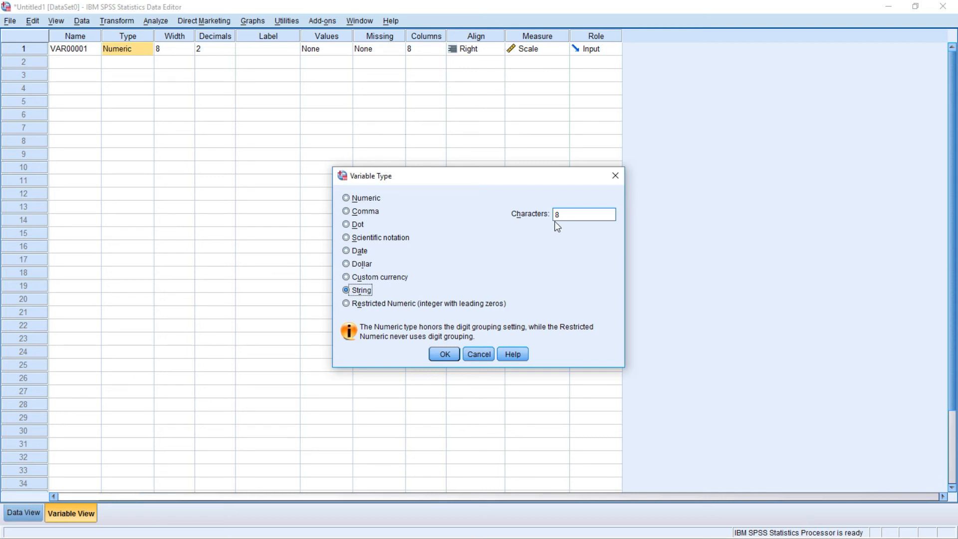
pyautogui.click(444, 353)
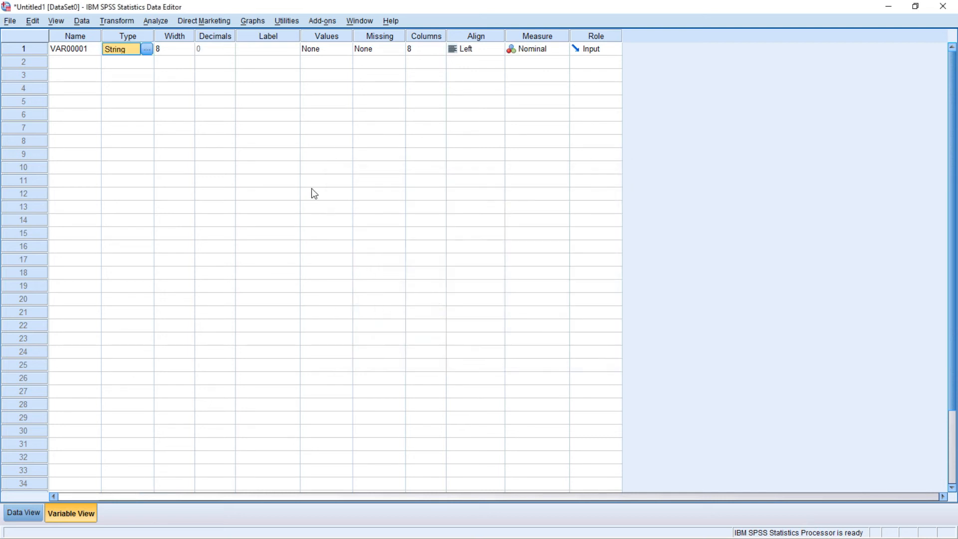
pyautogui.moveTo(306, 60)
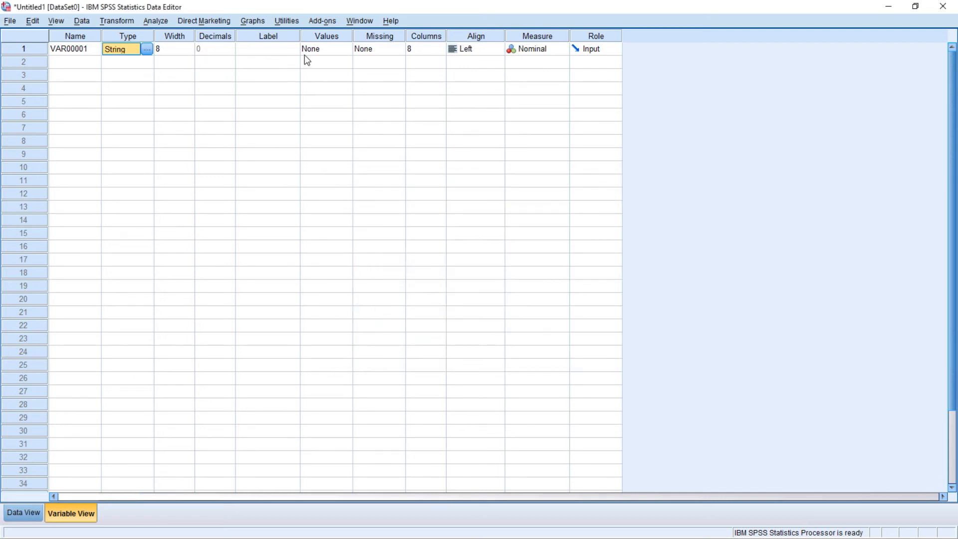
pyautogui.moveTo(415, 48)
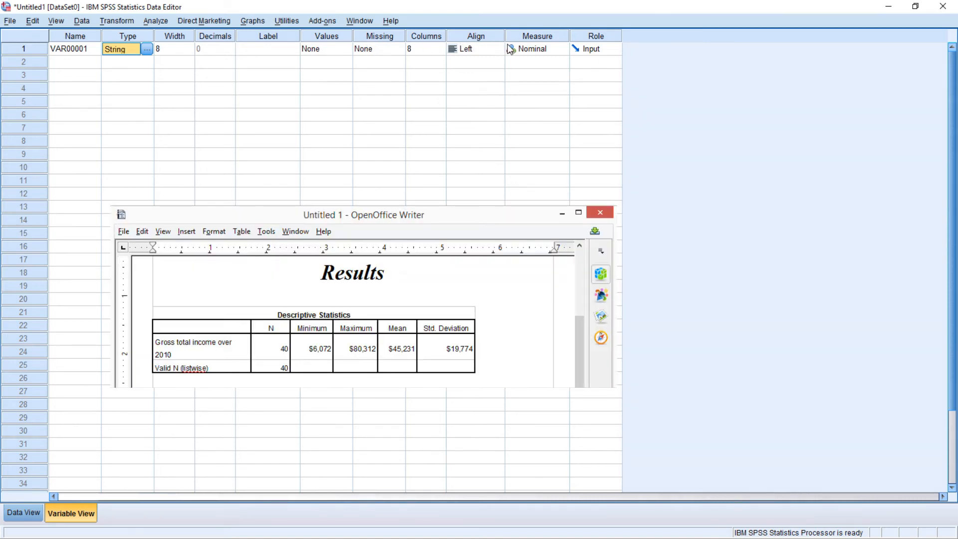
pyautogui.click(561, 49)
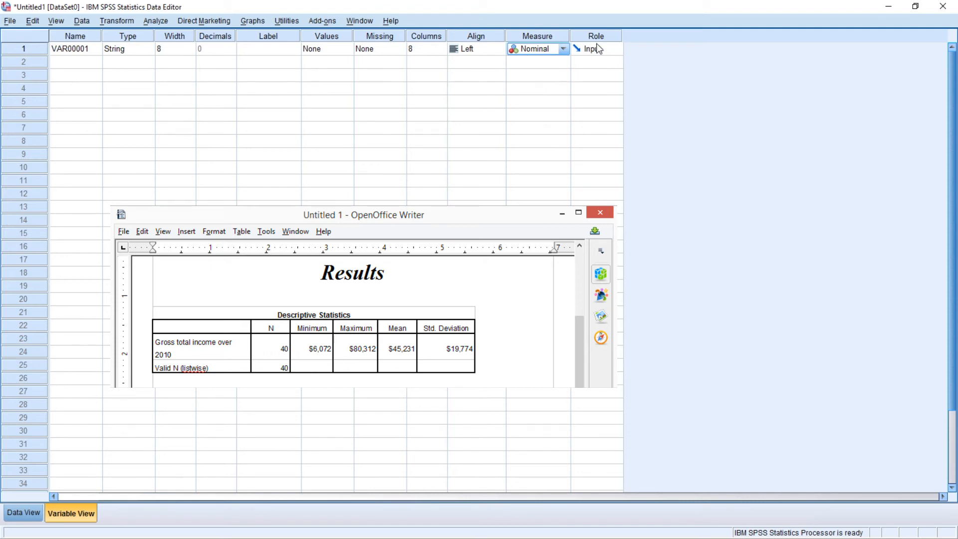
pyautogui.click(616, 49)
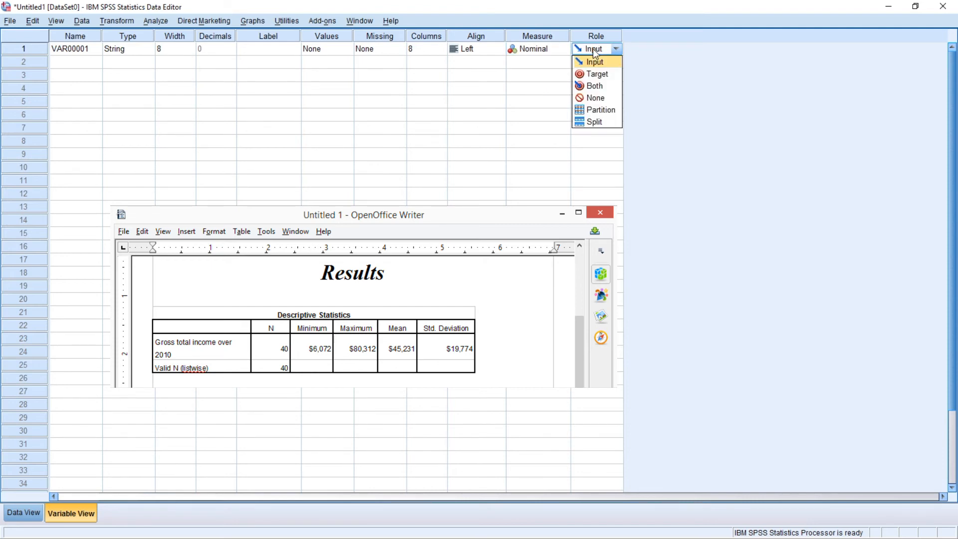
pyautogui.click(562, 62)
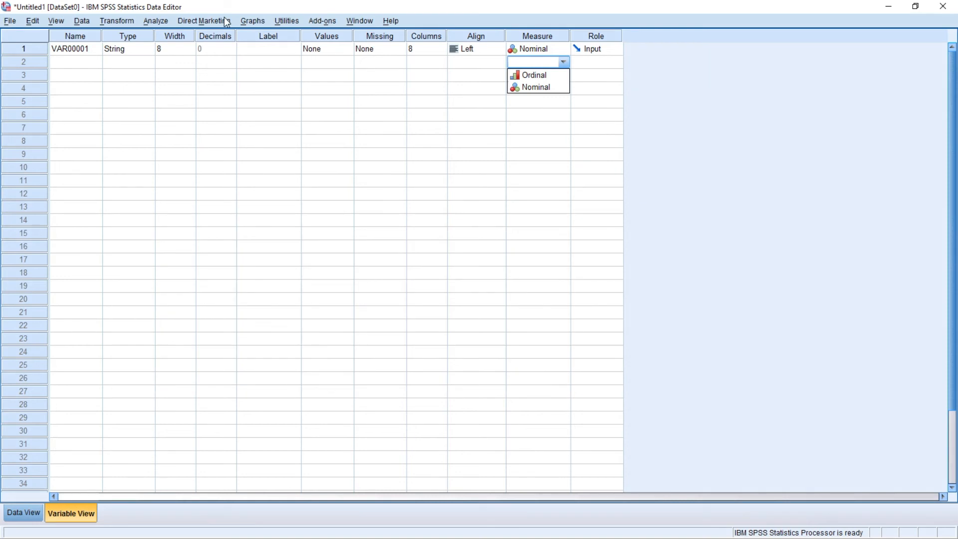
pyautogui.moveTo(75, 40)
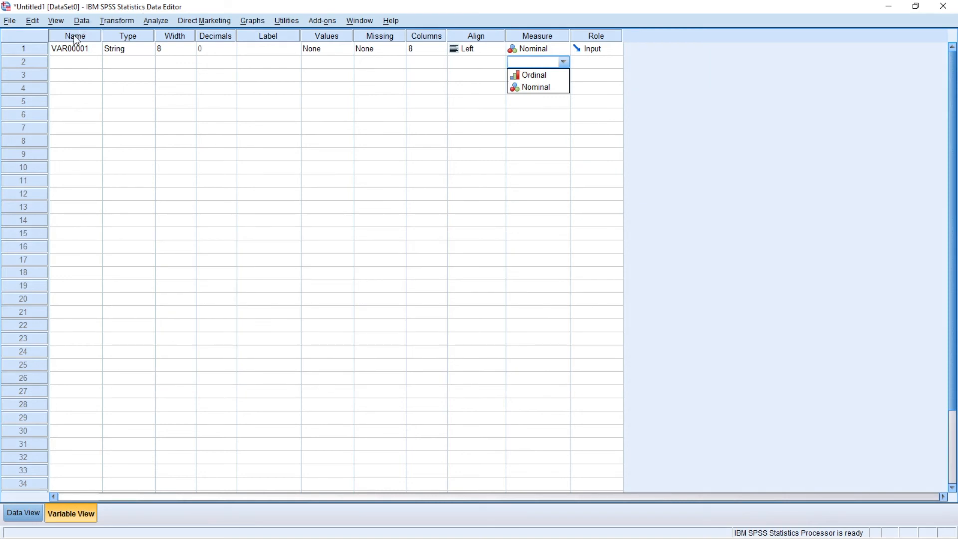
pyautogui.click(75, 36)
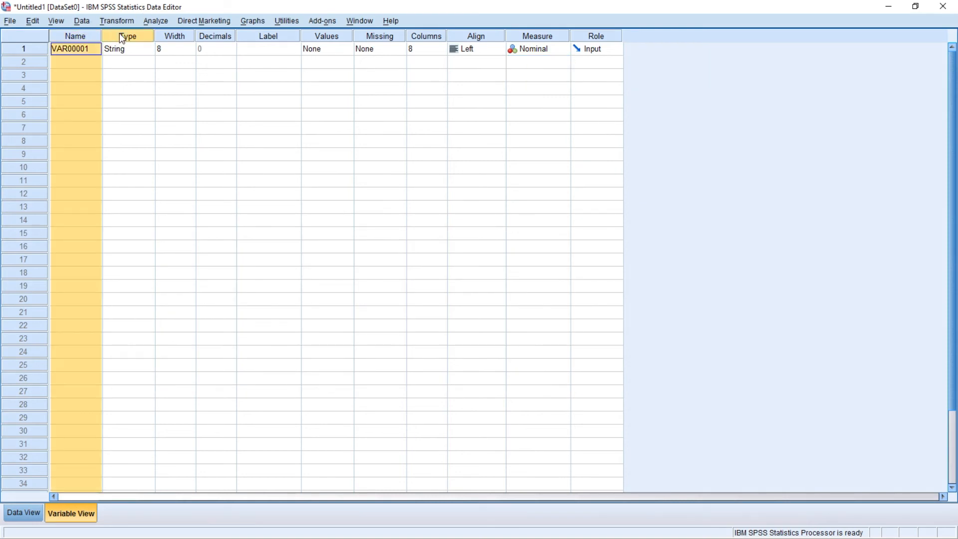
pyautogui.click(129, 48)
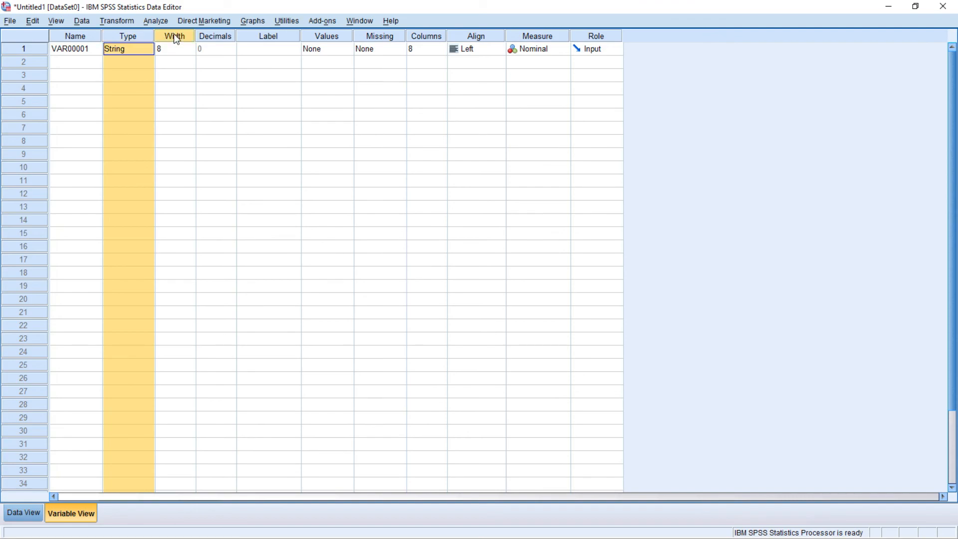
pyautogui.click(175, 48)
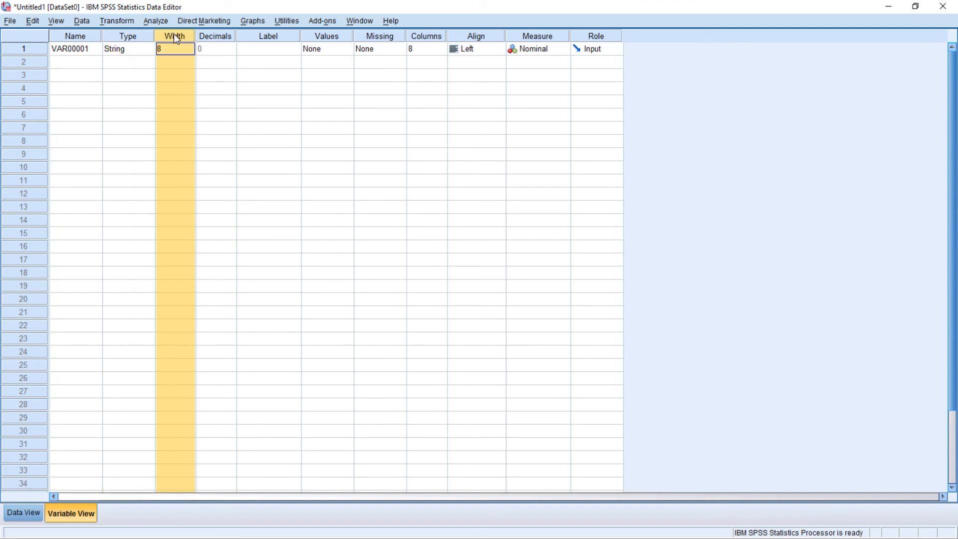